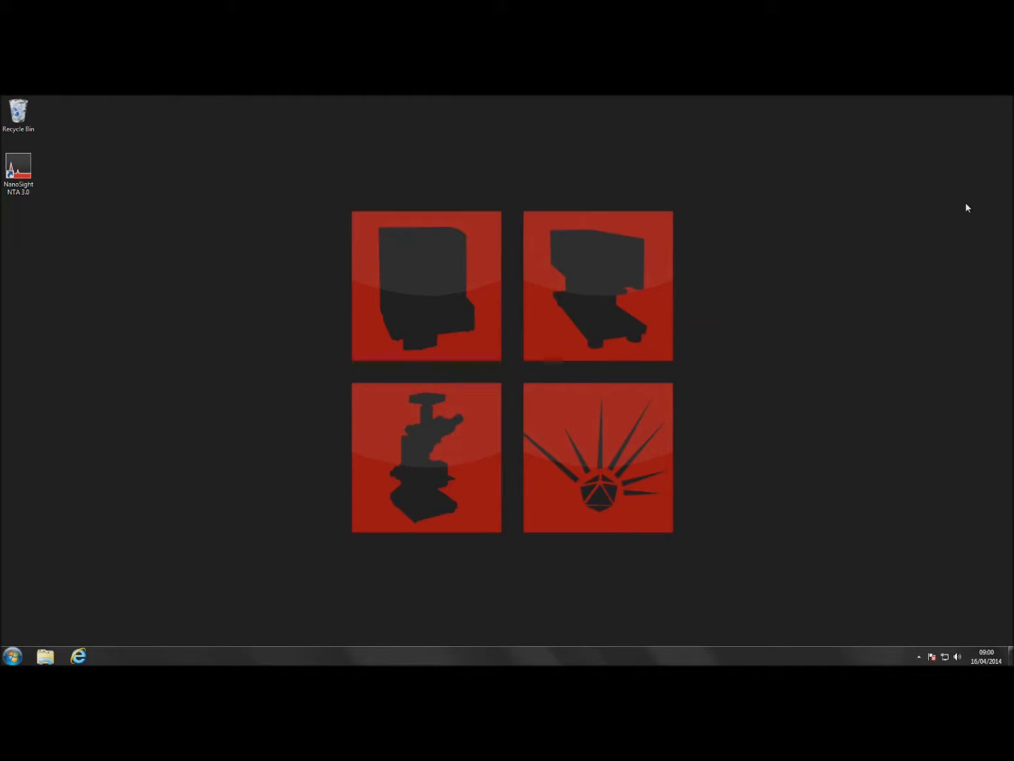
mouse_move(82, 270)
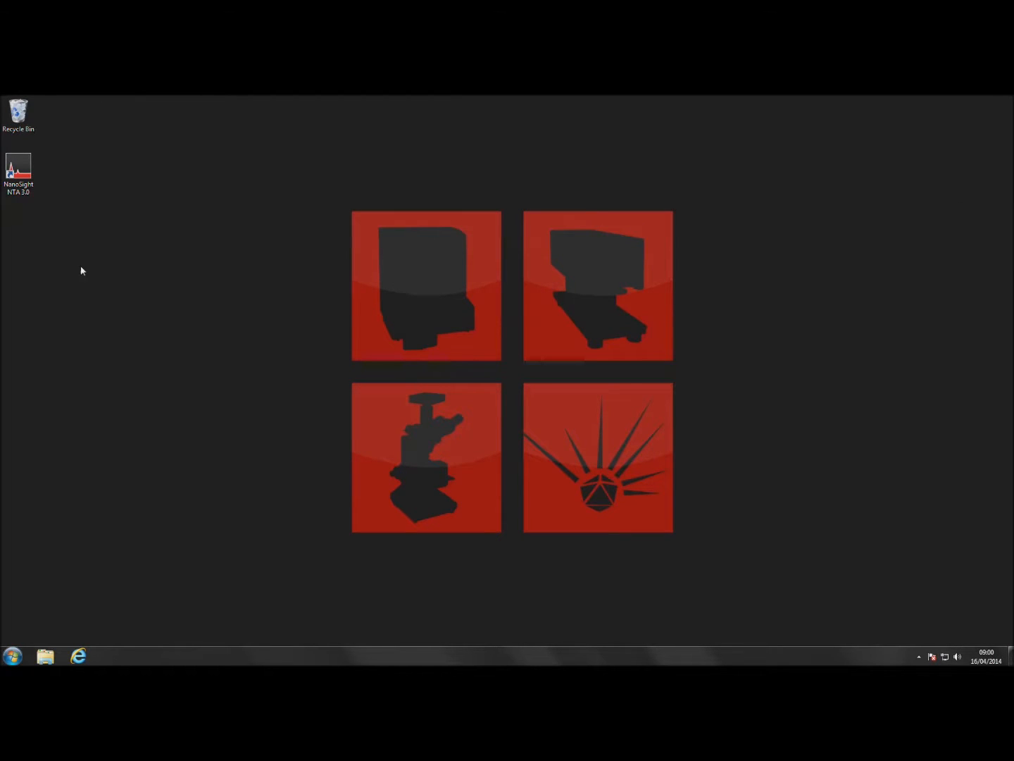
Launch NanoSight NTA 3.0 from its desktop shortcut and let the hardware load
double_click(18, 169)
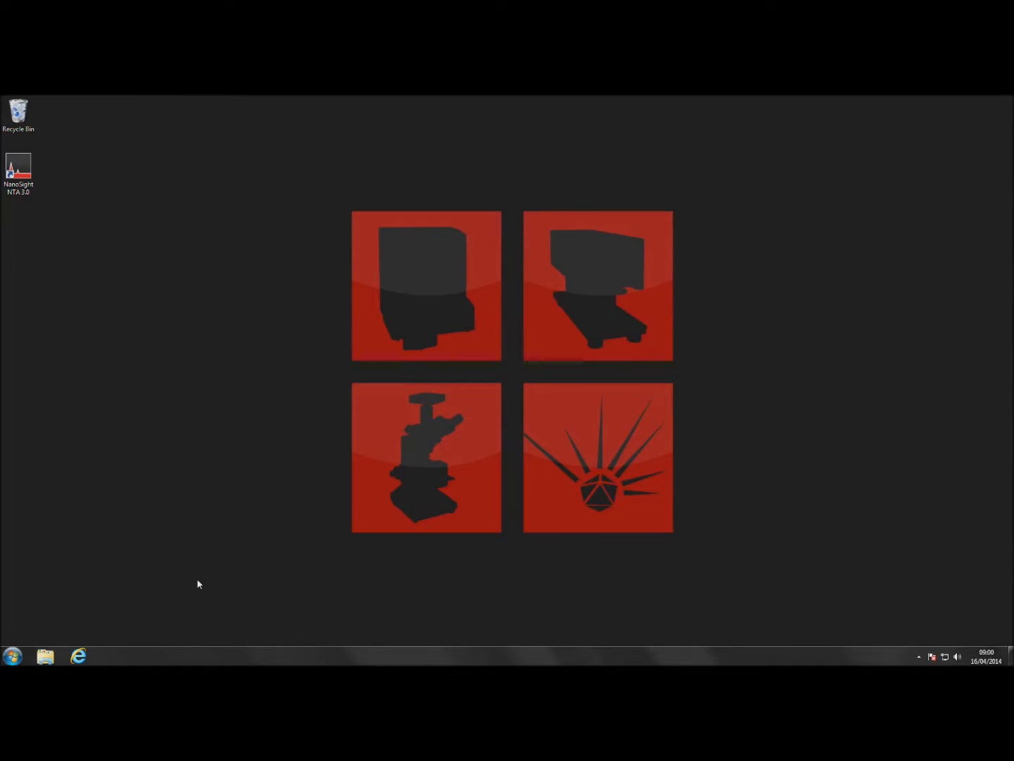
double_click(17, 169)
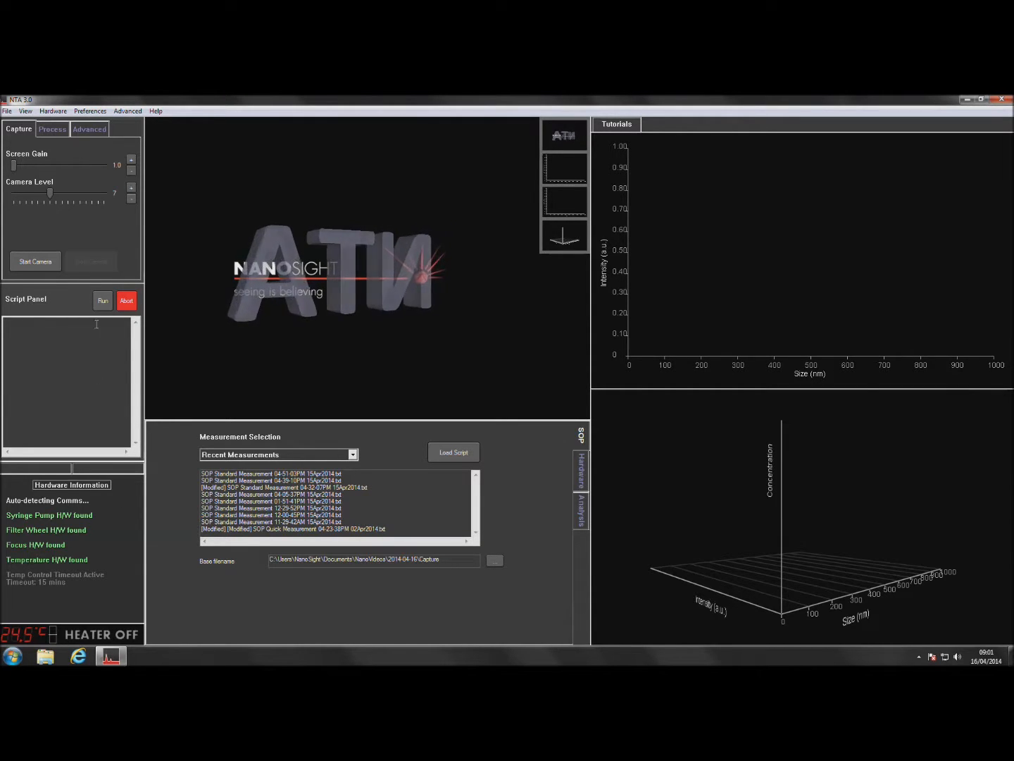
click(53, 110)
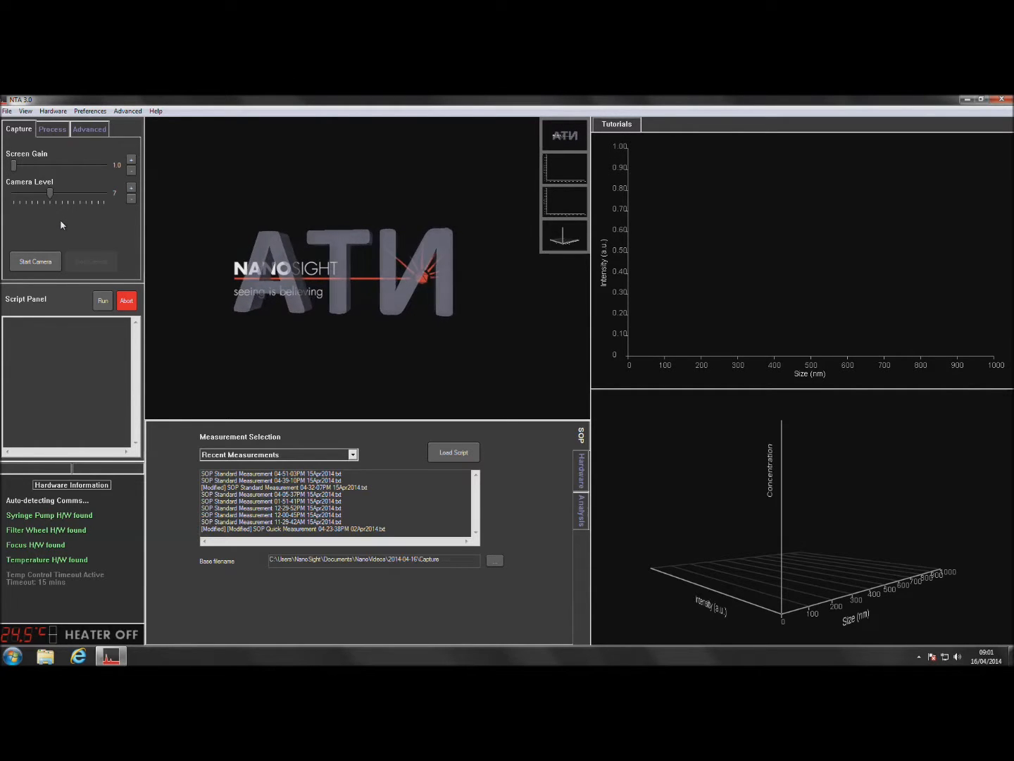
Start the camera in the Capture tab to show the live particle view
click(35, 261)
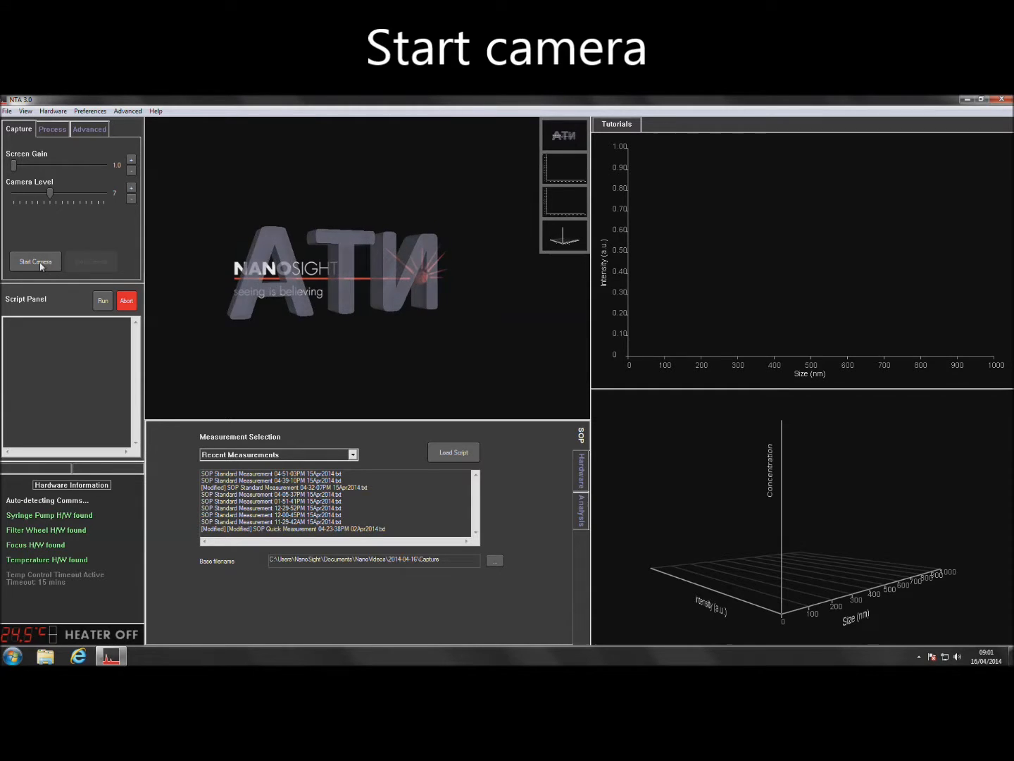
click(35, 261)
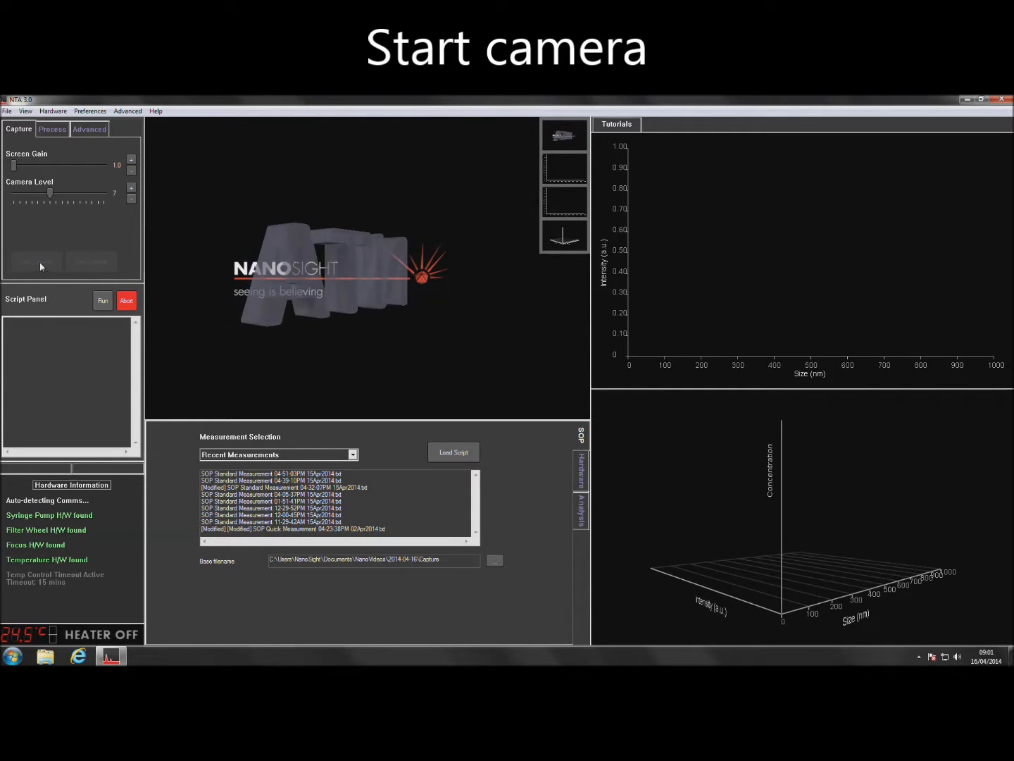
click(34, 261)
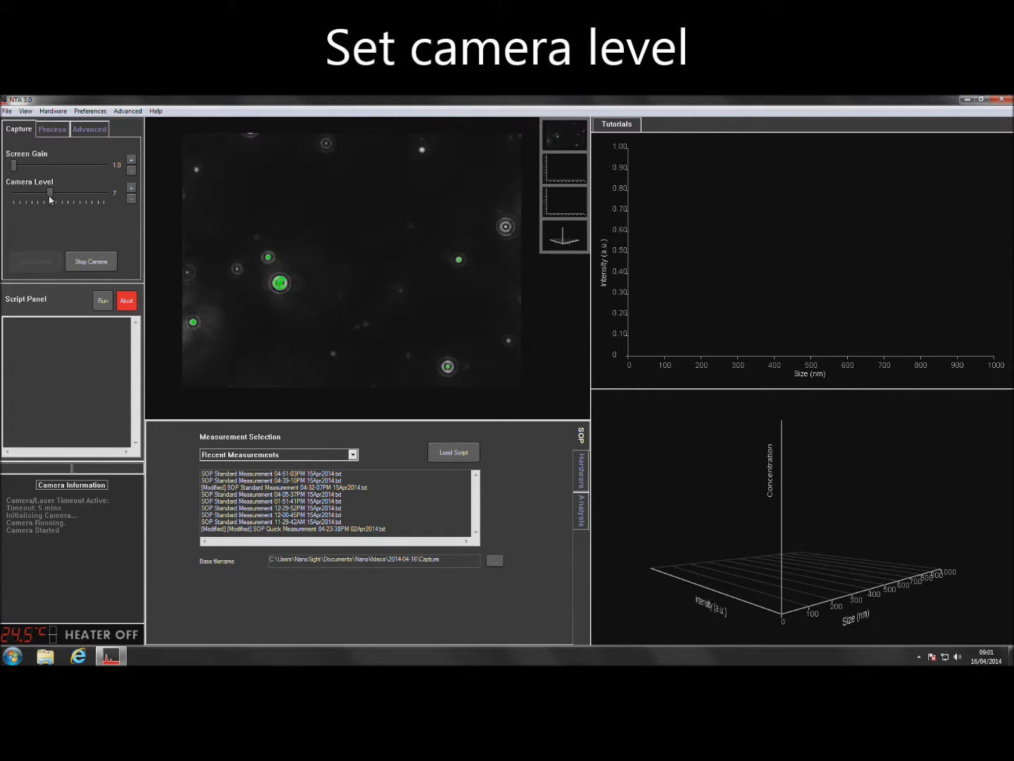
Raise the camera level, then step it down to level 5 to avoid glare
drag(50, 193, 86, 193)
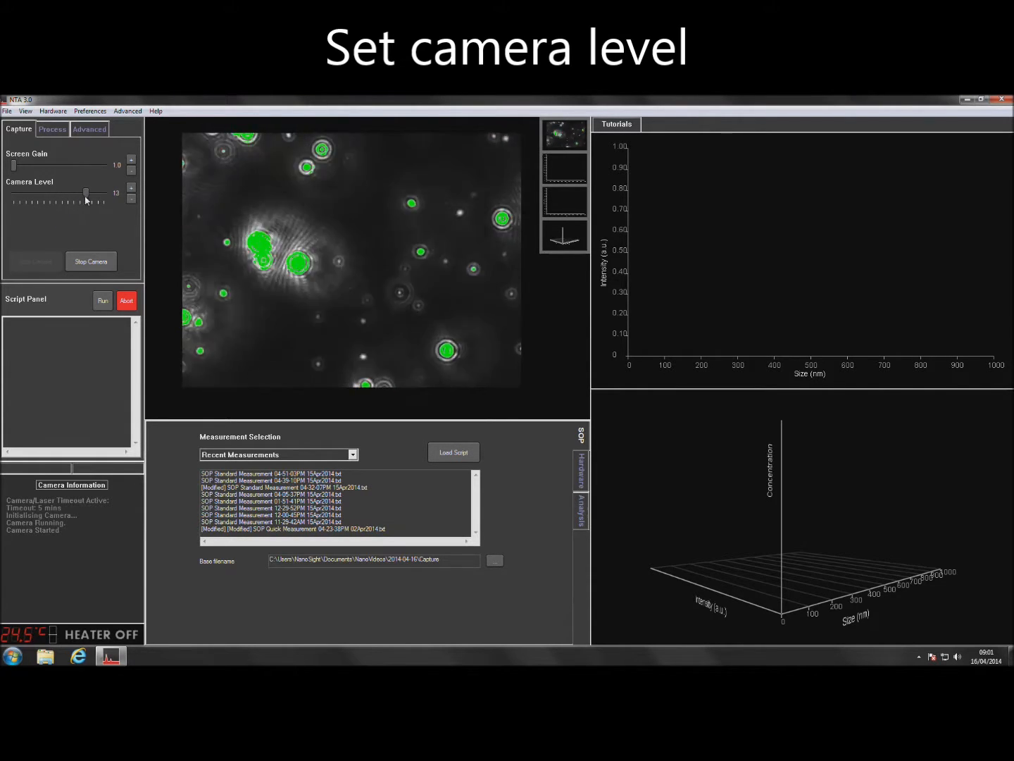
drag(86, 193, 98, 193)
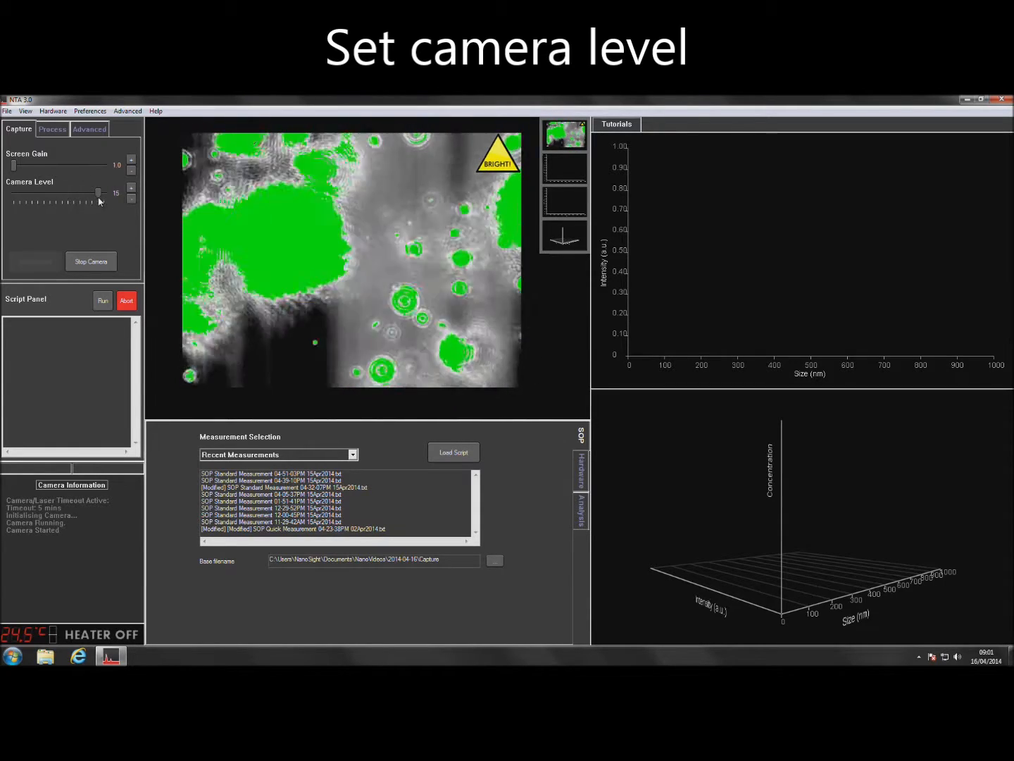
click(132, 197)
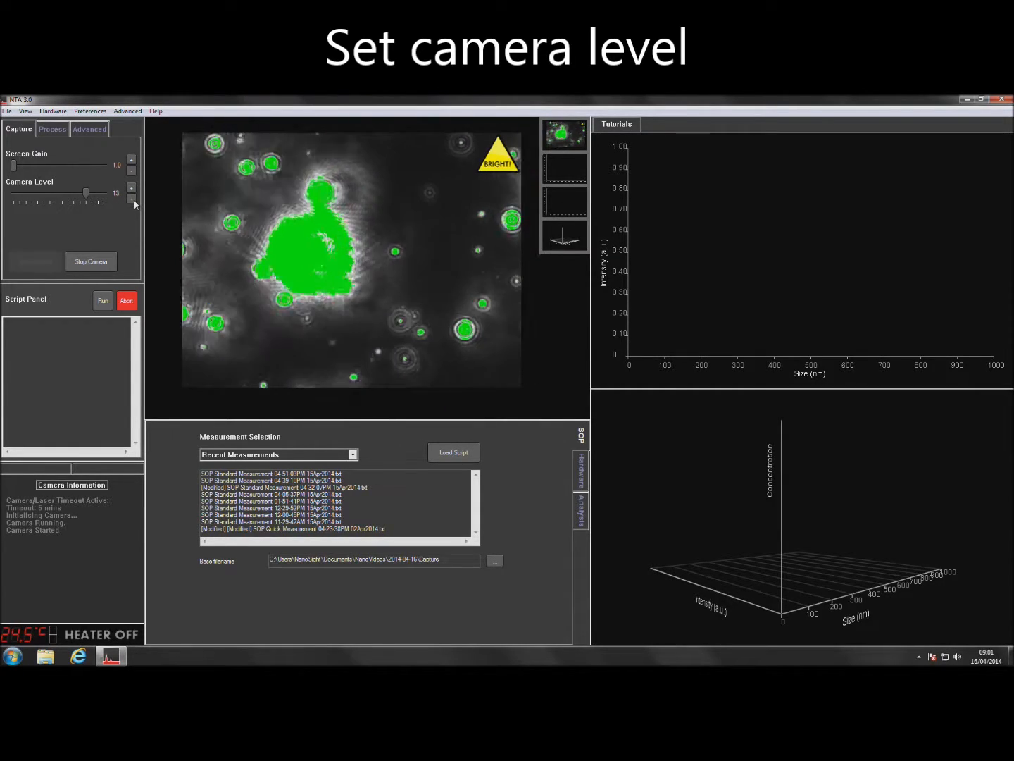
click(131, 198)
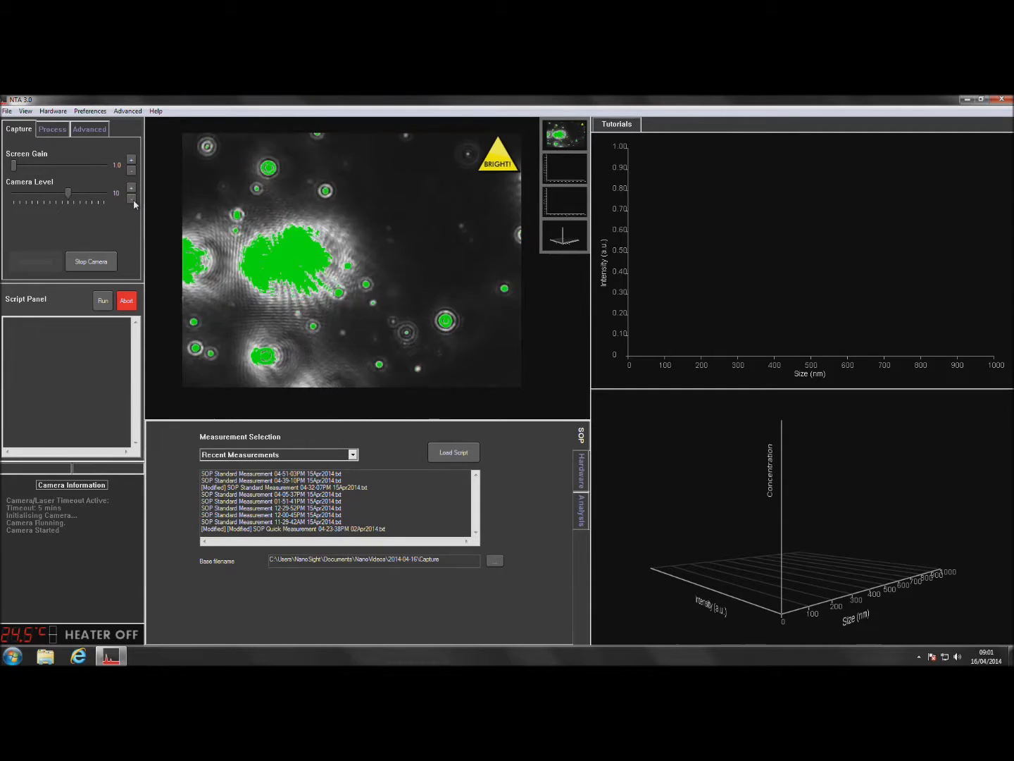
click(131, 198)
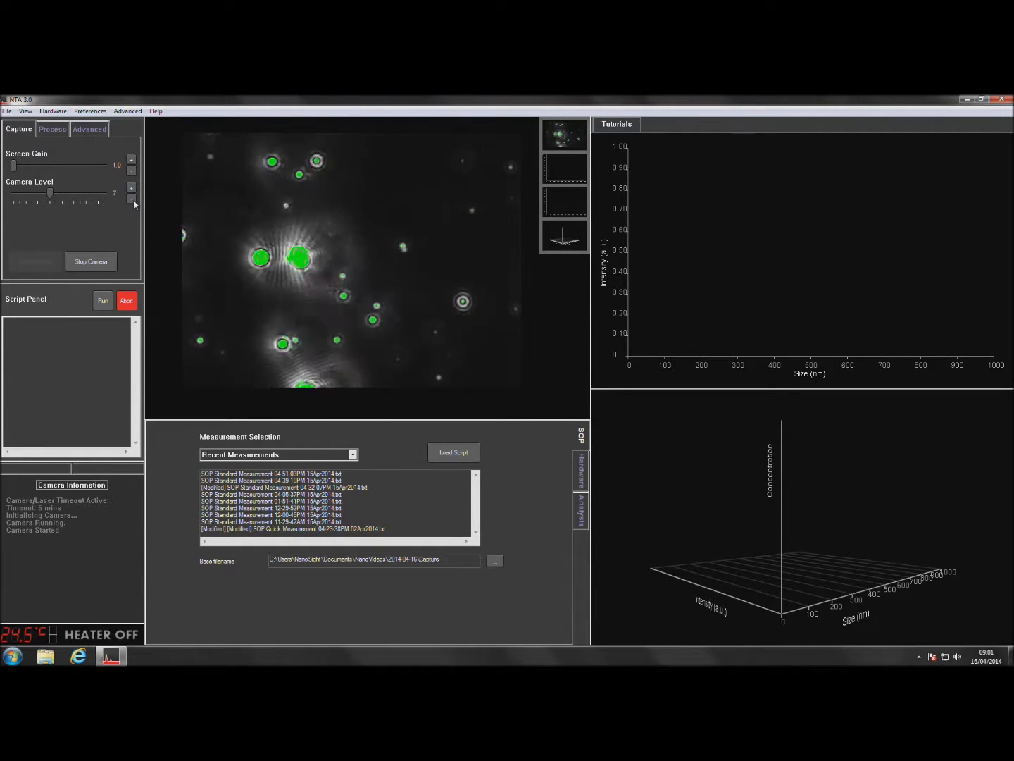
click(131, 197)
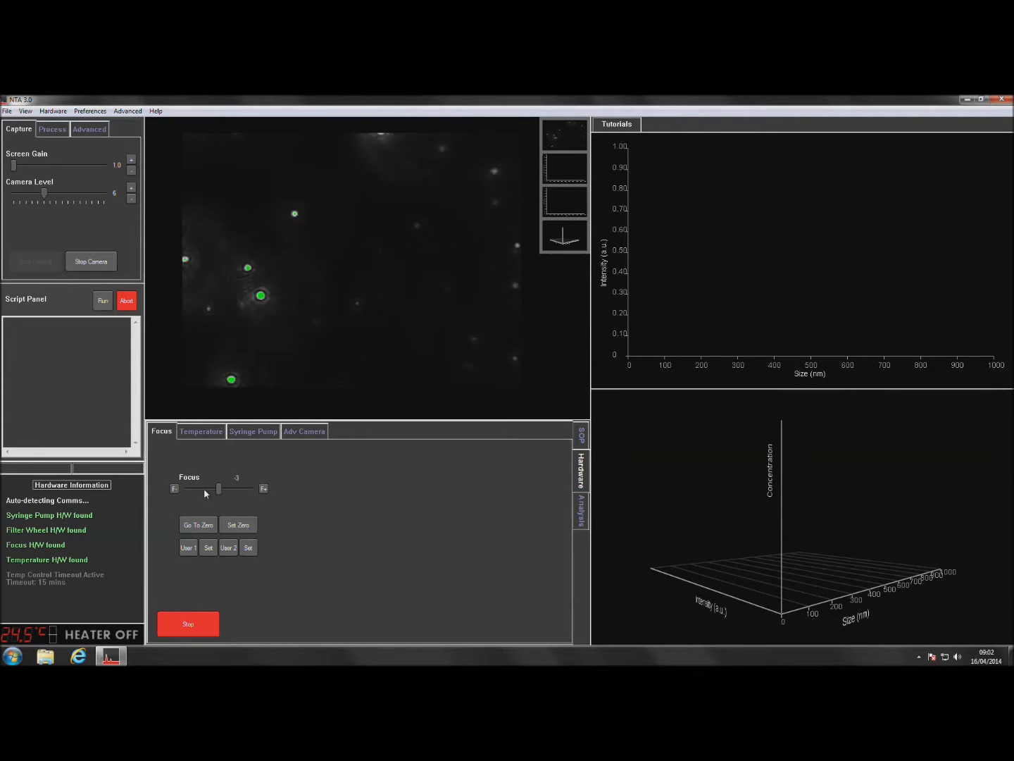
Adjust the focus slider to -5 so particle spots appear sharp
drag(218, 488, 236, 488)
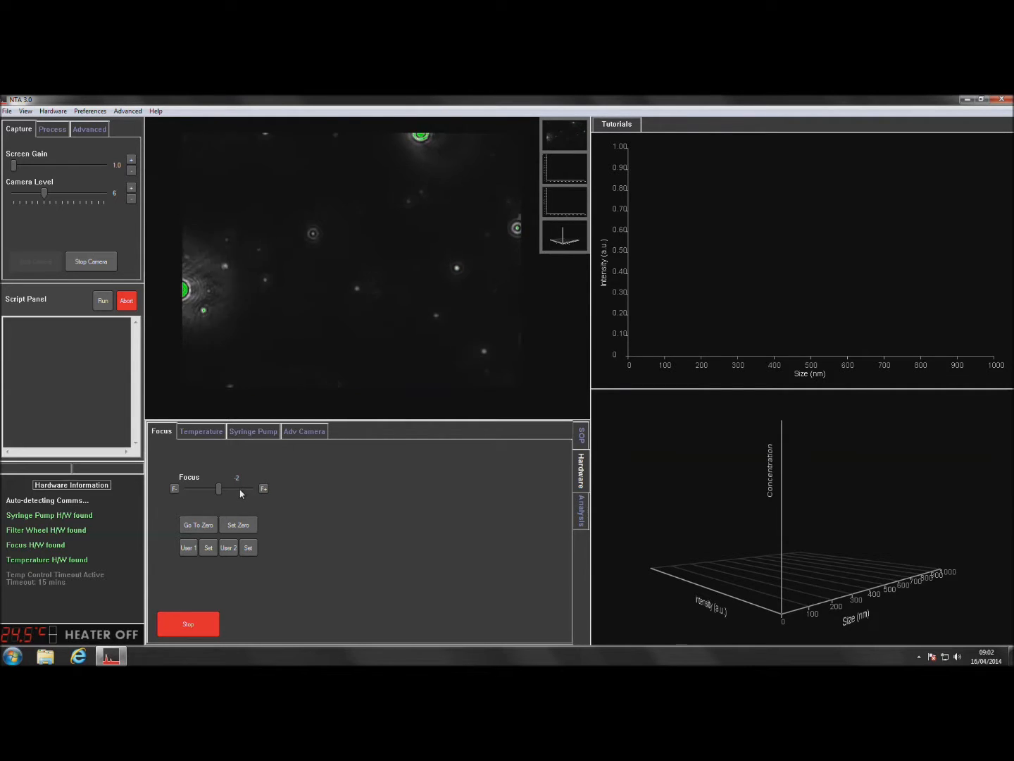
drag(219, 488, 211, 488)
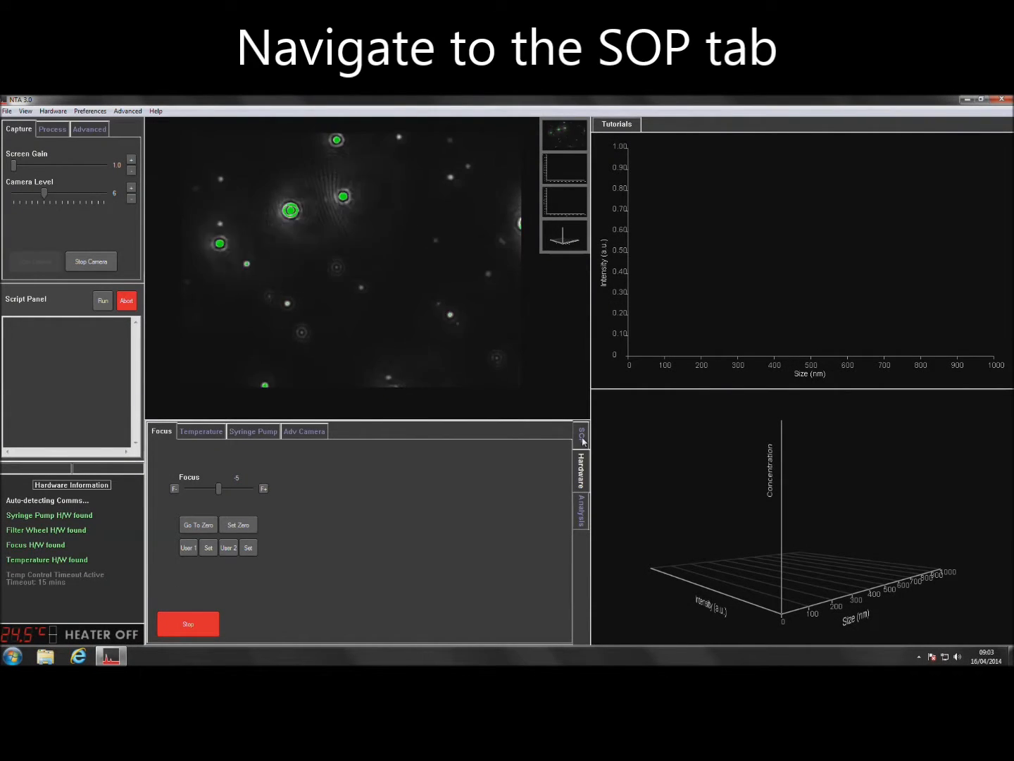
Select Standard Measurement from the SOP tab's measurement selection dropdown
click(581, 433)
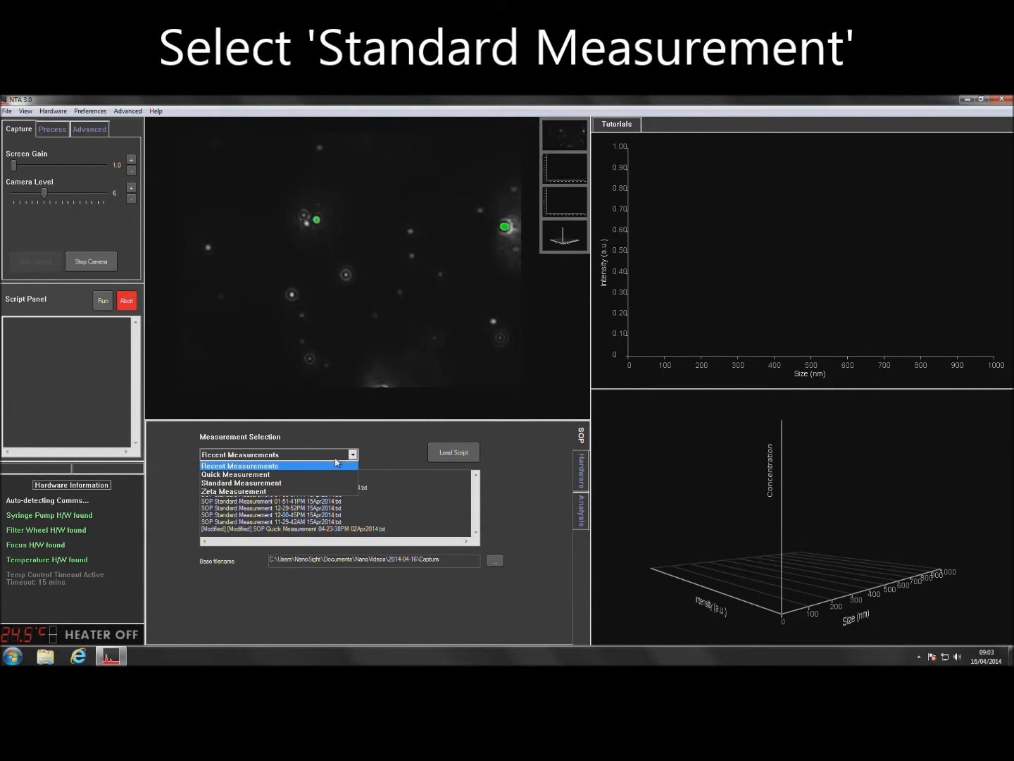
click(241, 483)
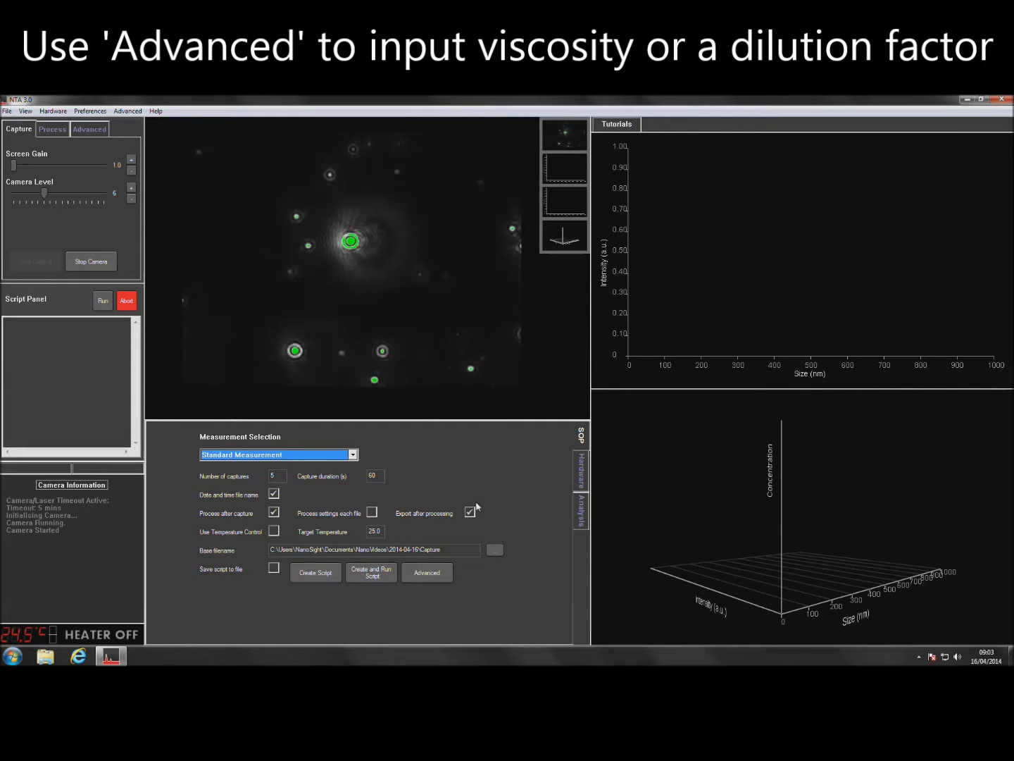
Check the advanced capture options (water viscosity, no dilution) and close them
click(426, 572)
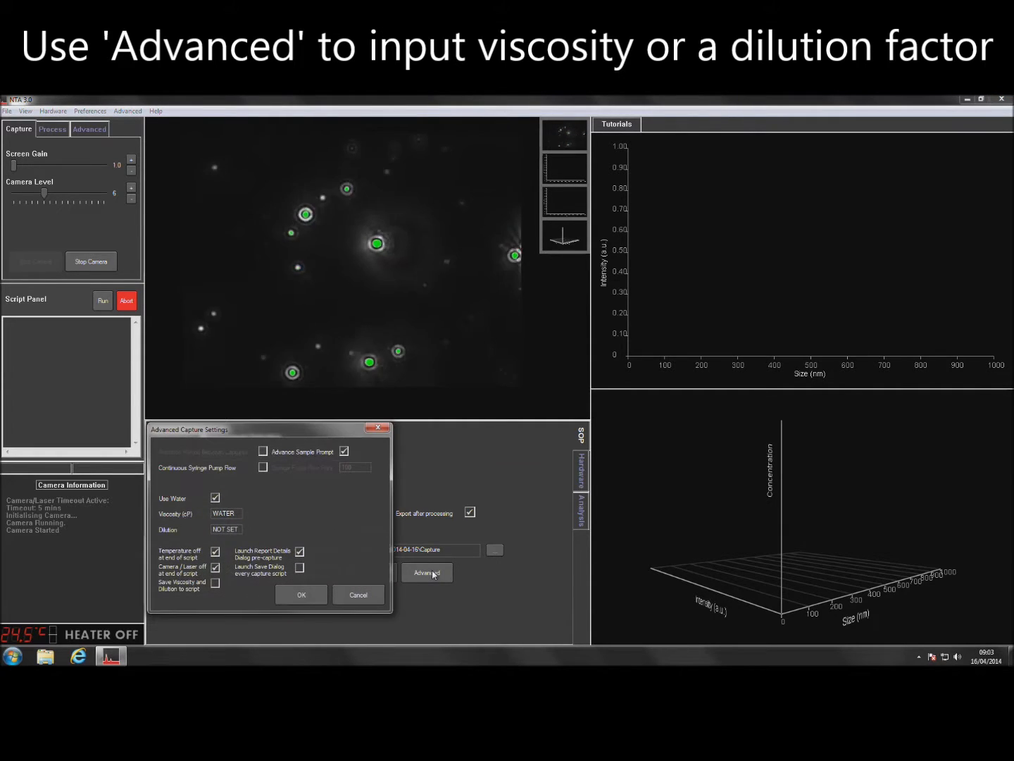
click(358, 595)
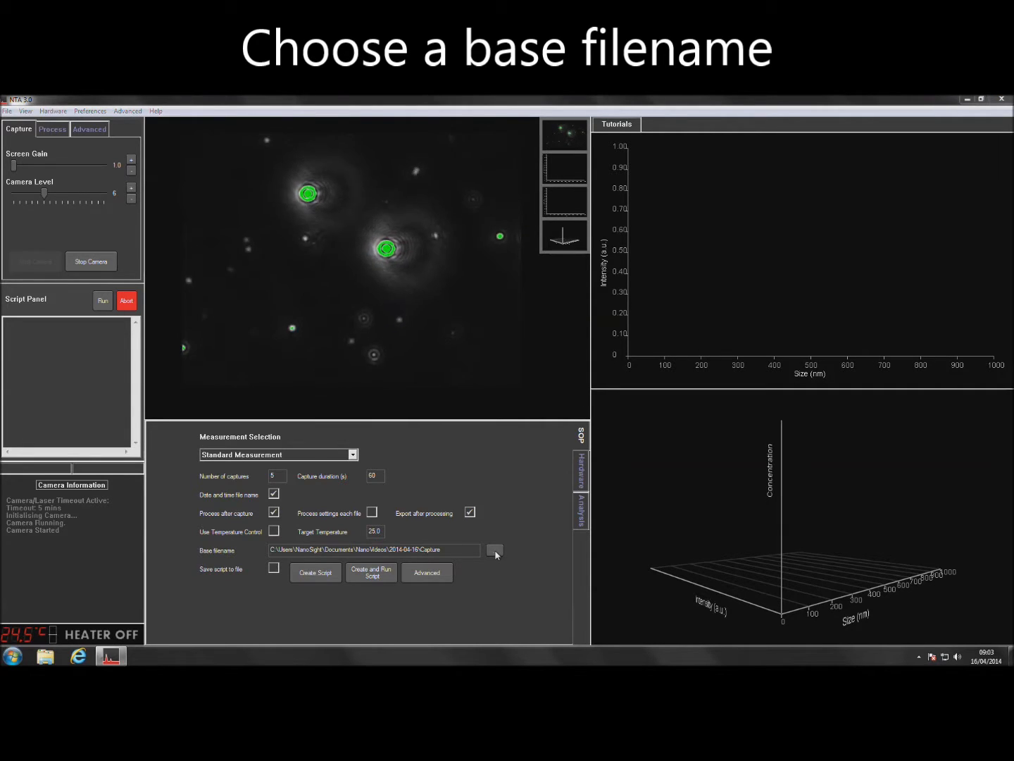
Save captures into the 'new' folder with base filename capture_1_
click(494, 550)
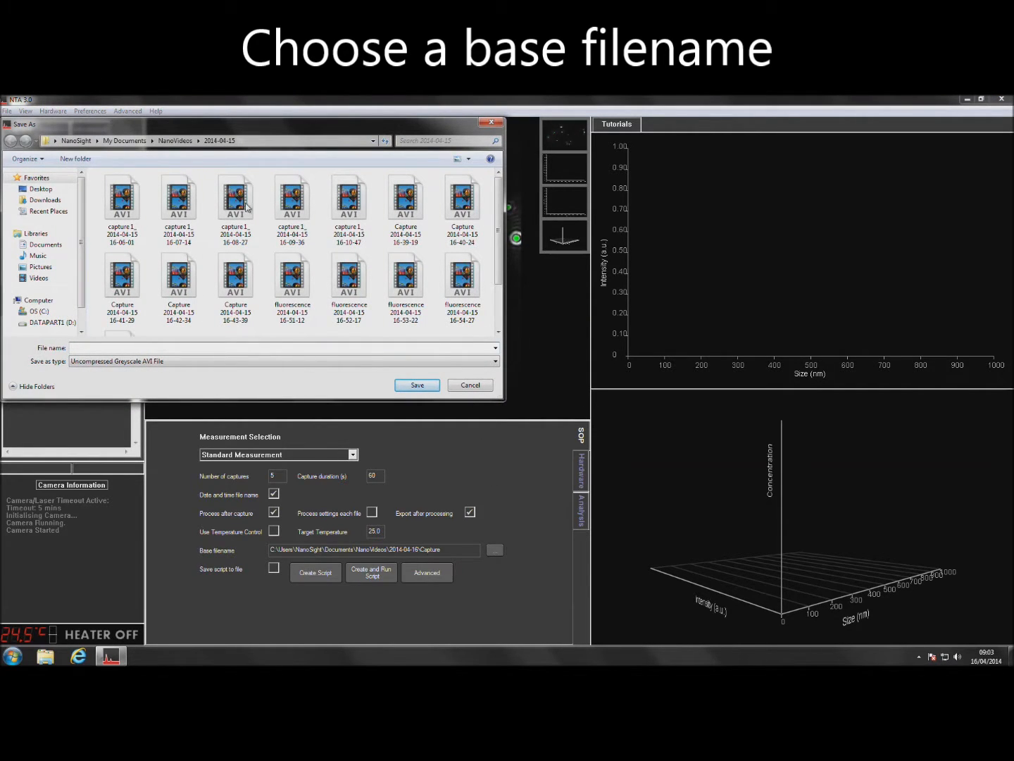
click(76, 159)
text(capt)
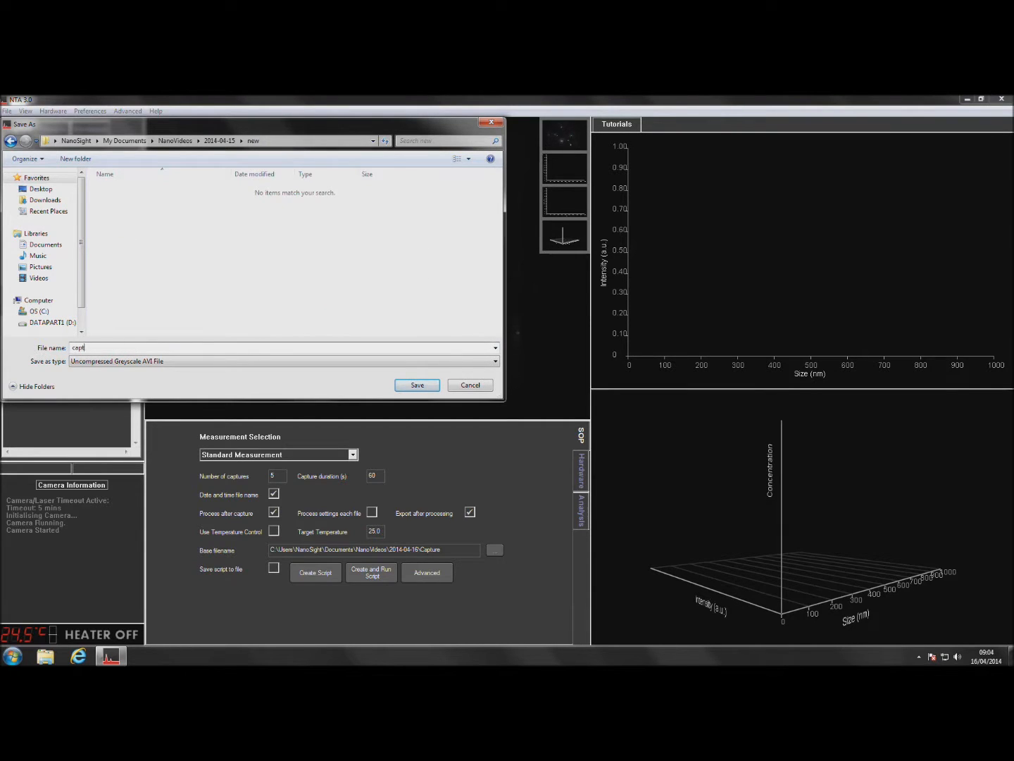
click(416, 384)
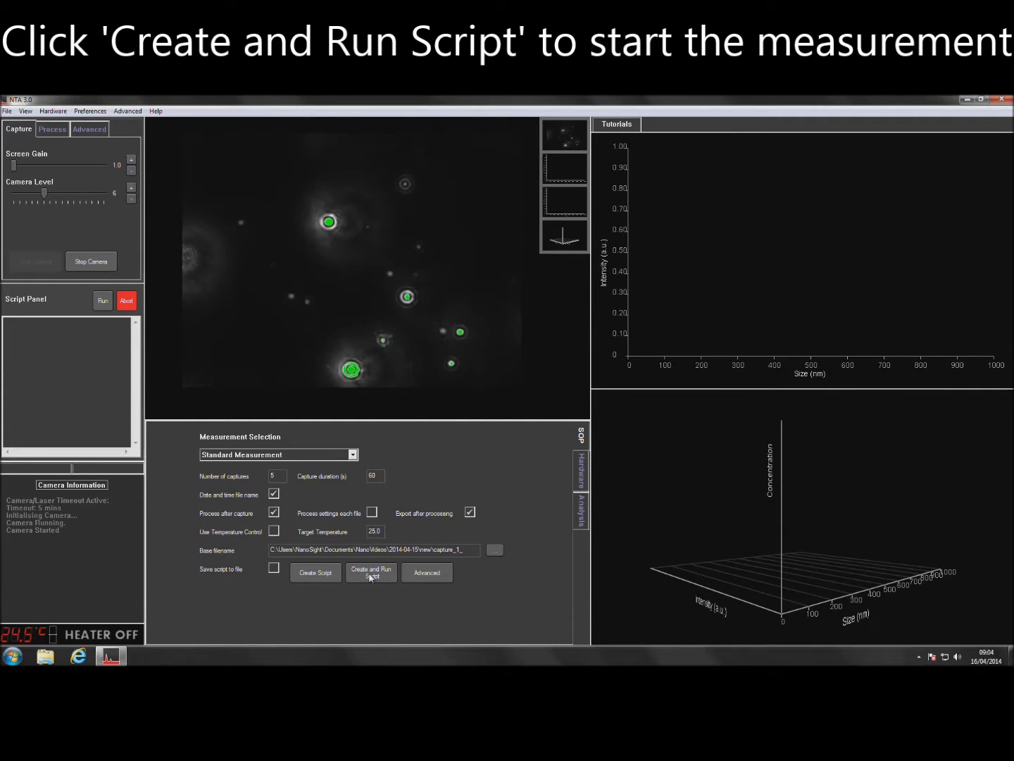
Create and run the script, accepting report details, capture settings and sample-advance prompts
click(371, 572)
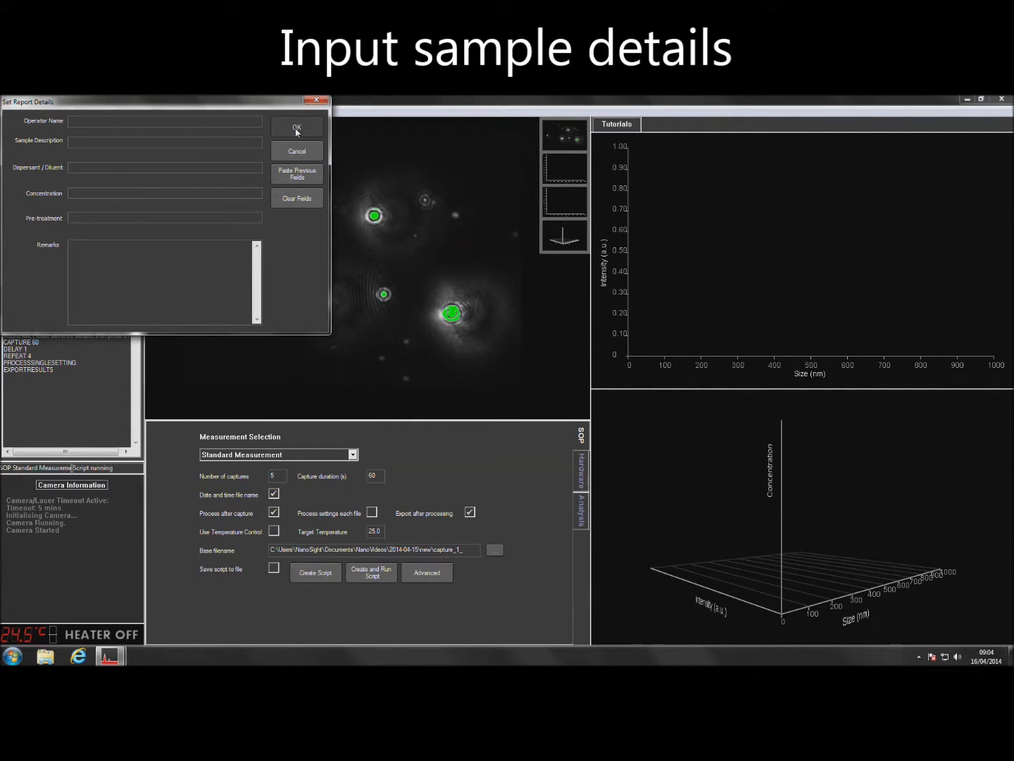
click(297, 126)
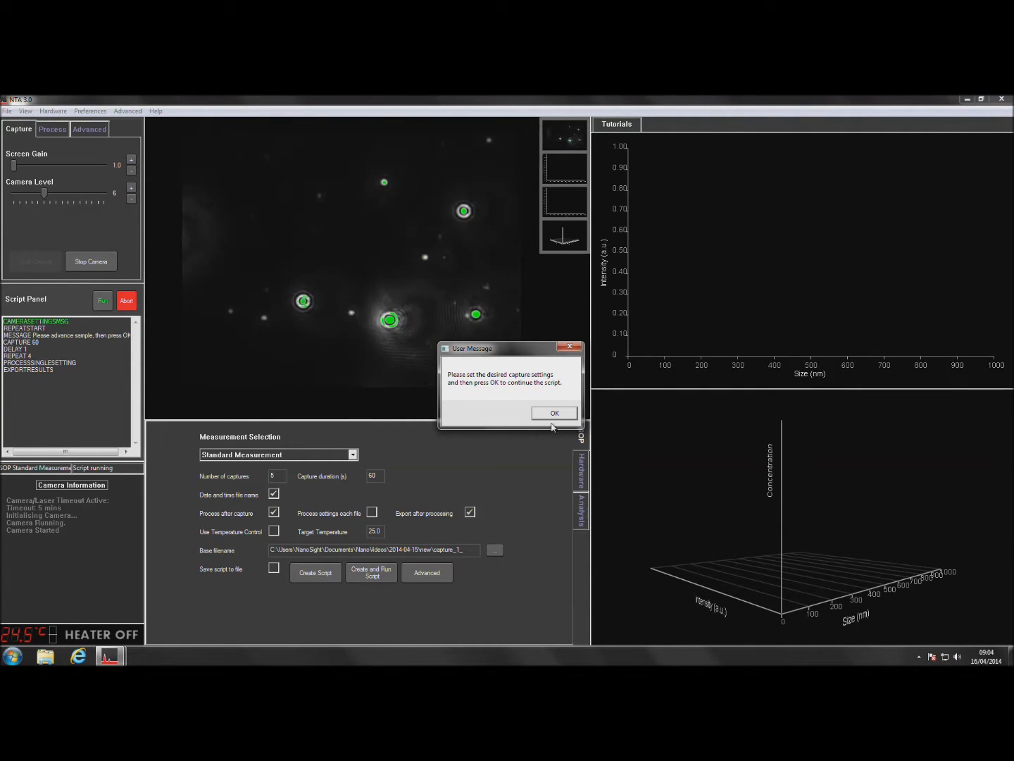
click(554, 412)
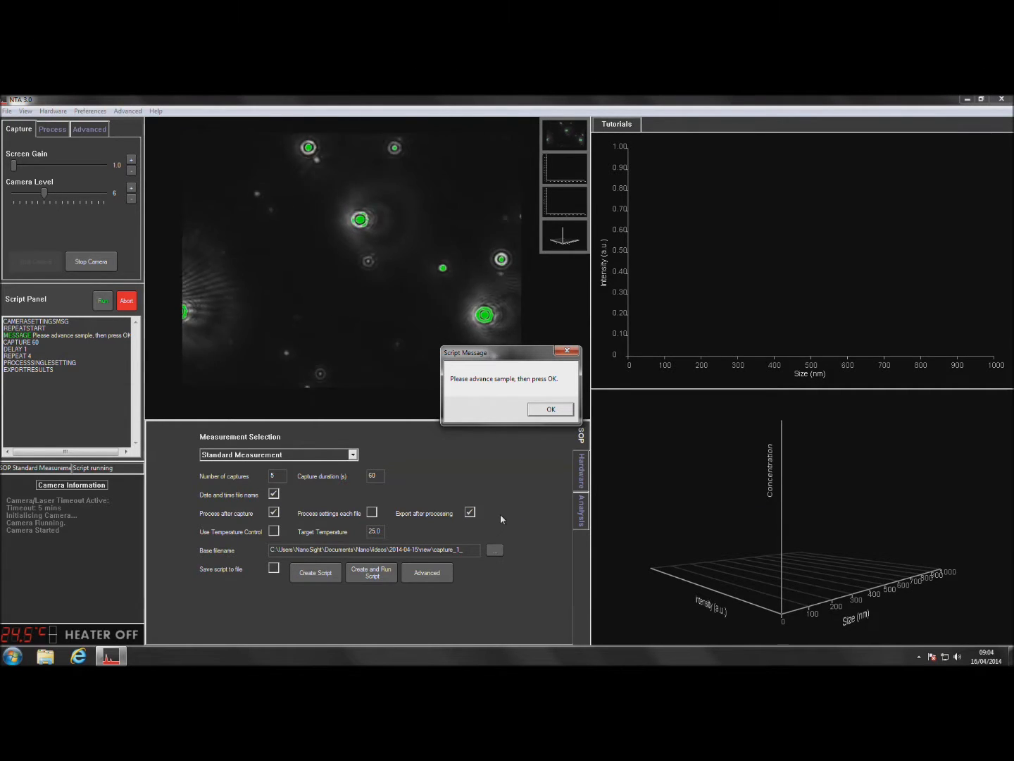
click(551, 409)
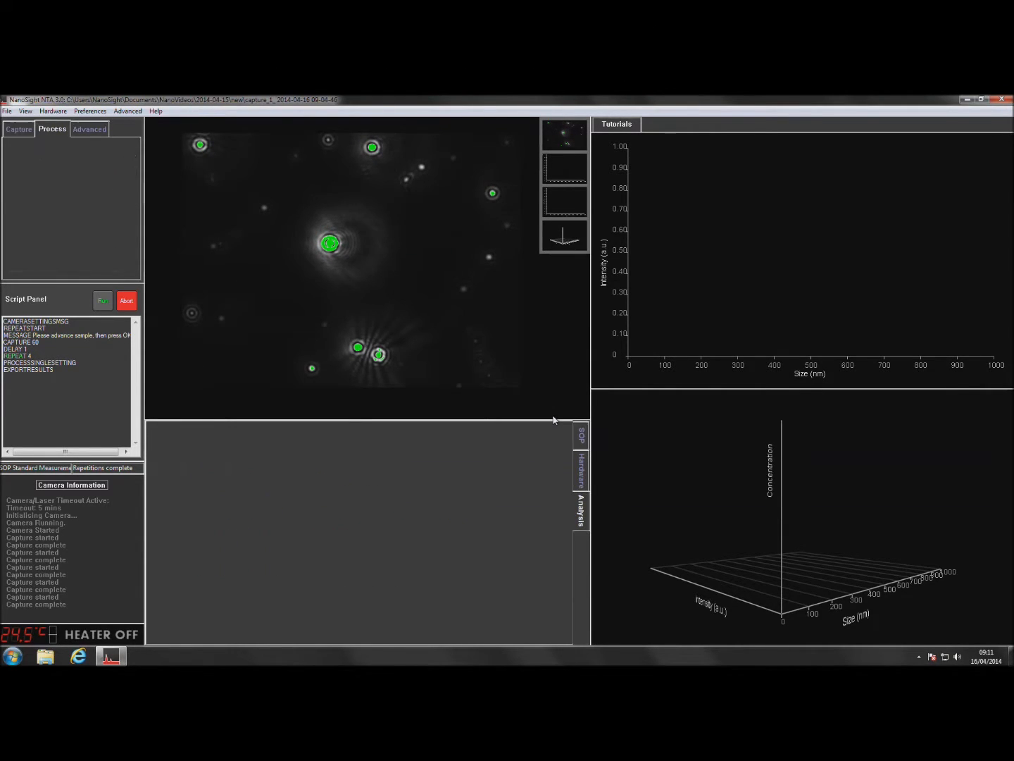
Set the detection threshold to 4 and confirm to process all five captures
click(102, 300)
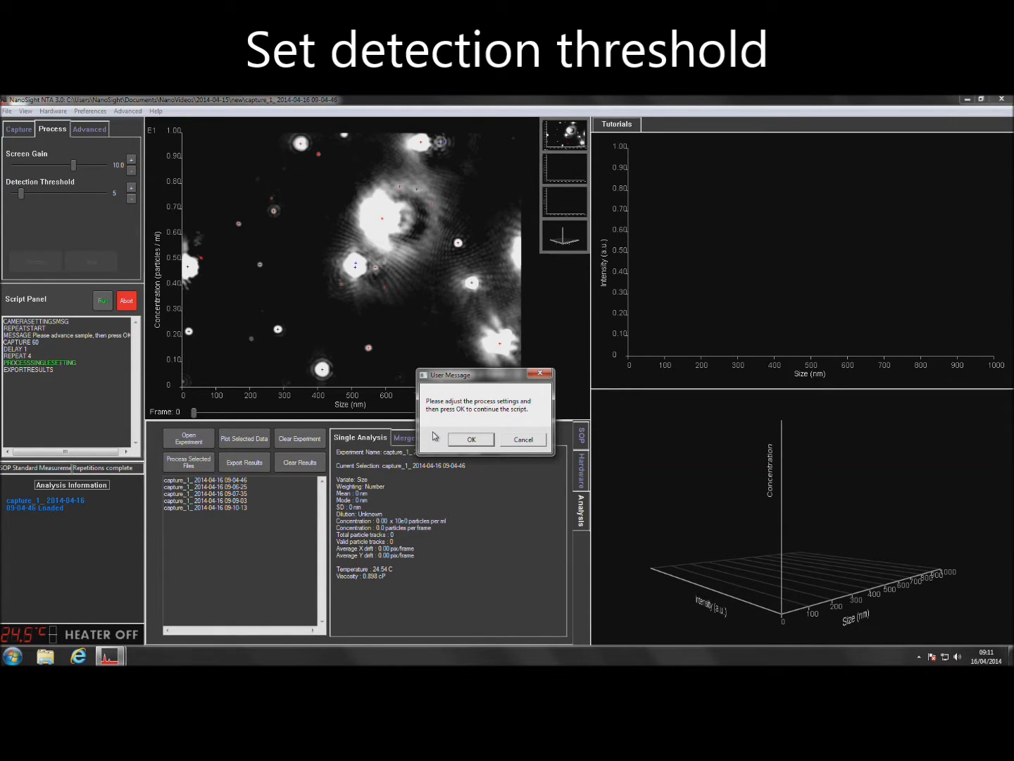
mouse_move(295, 191)
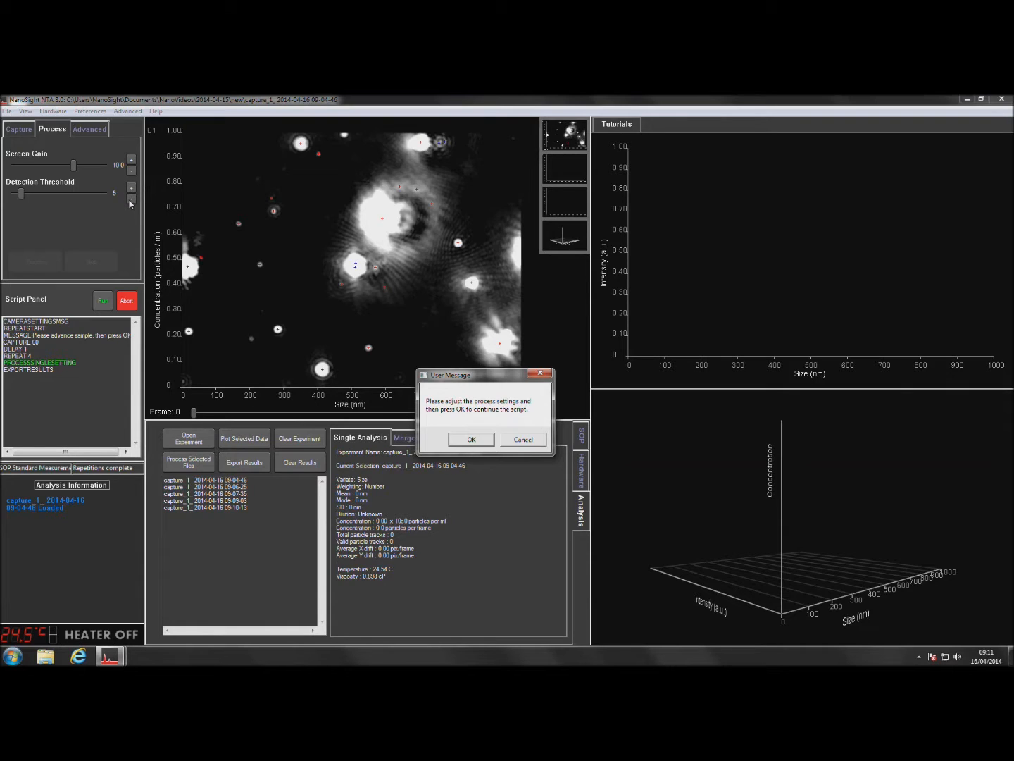
click(131, 197)
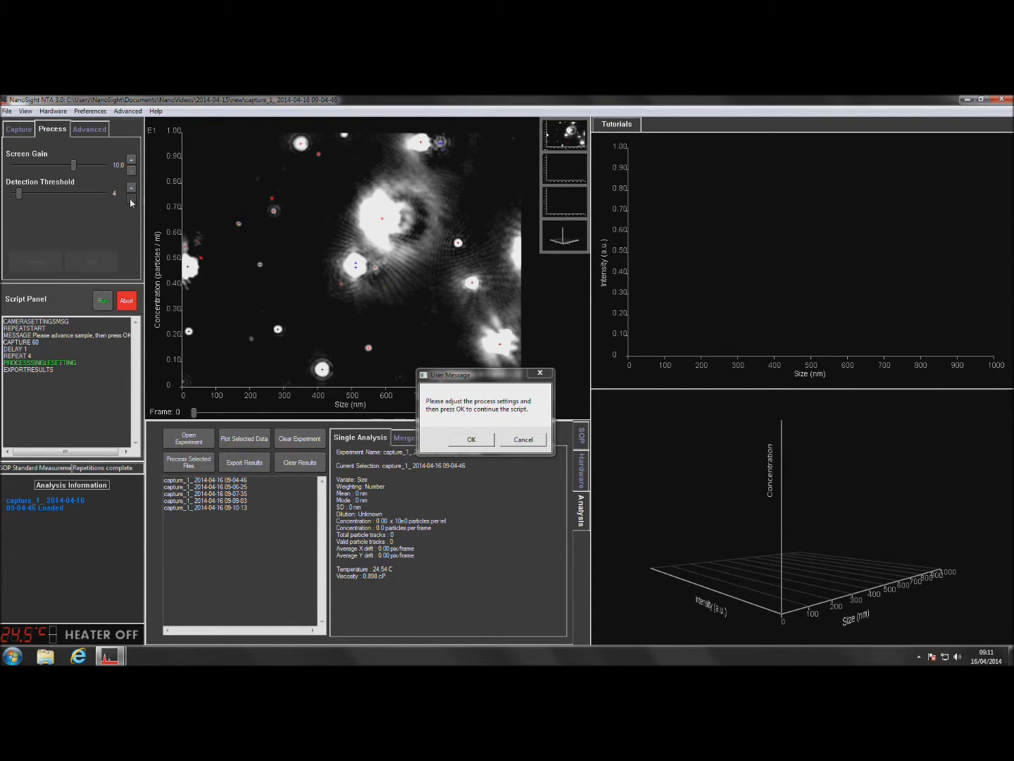
click(131, 196)
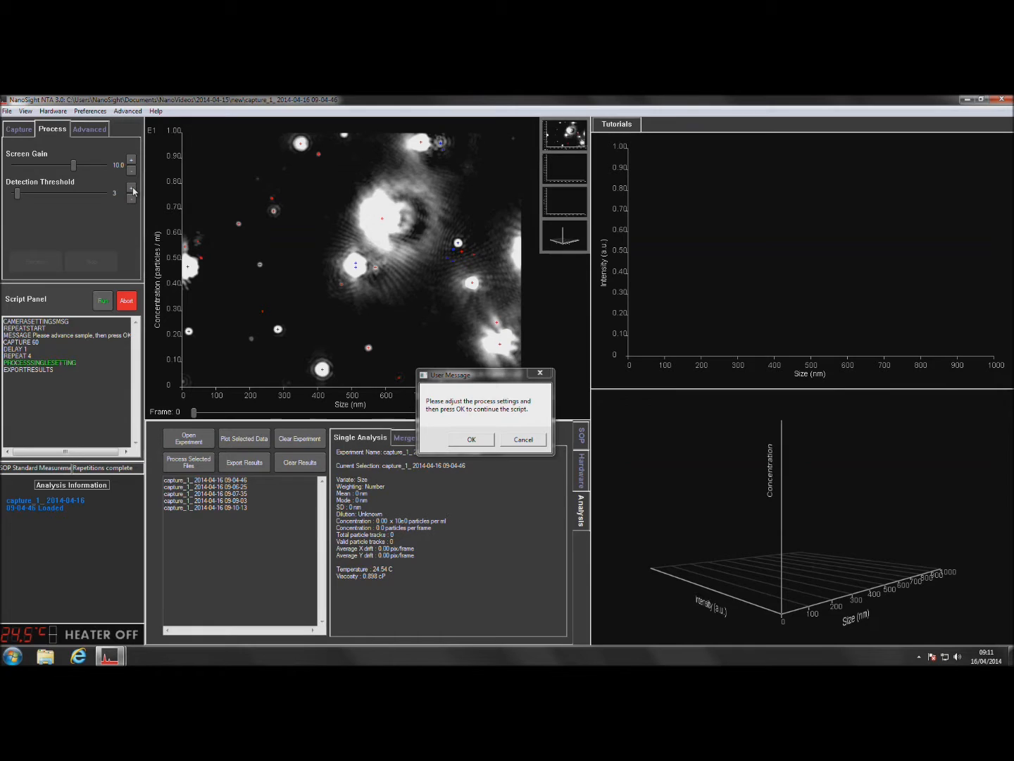
click(132, 189)
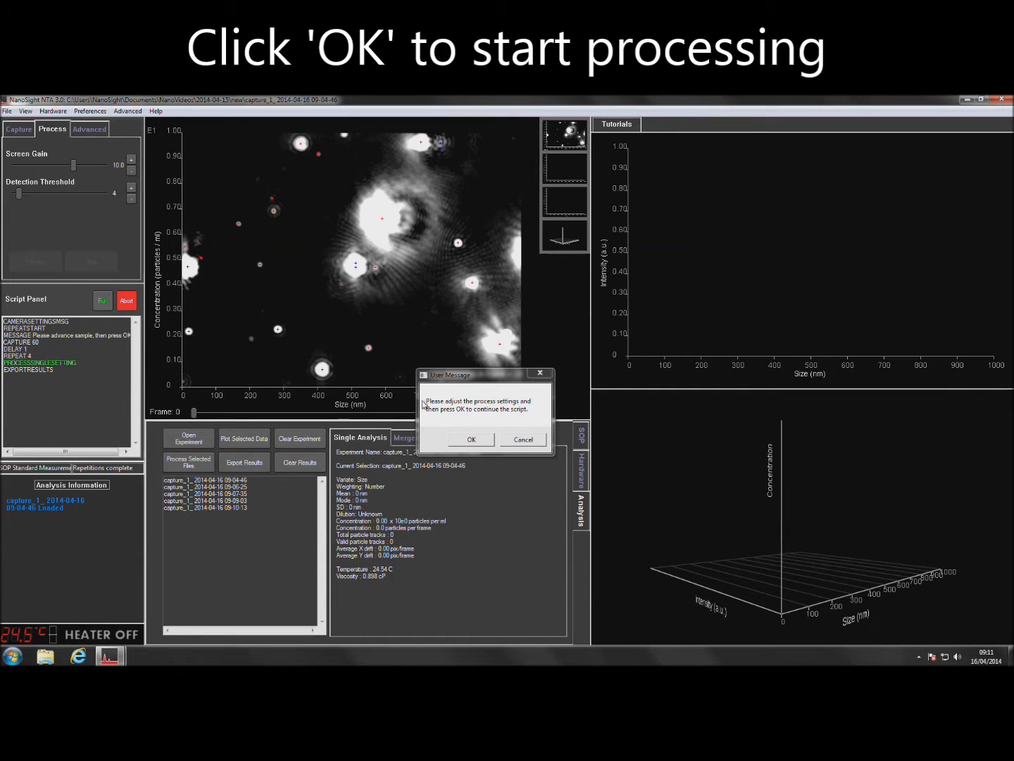
click(470, 438)
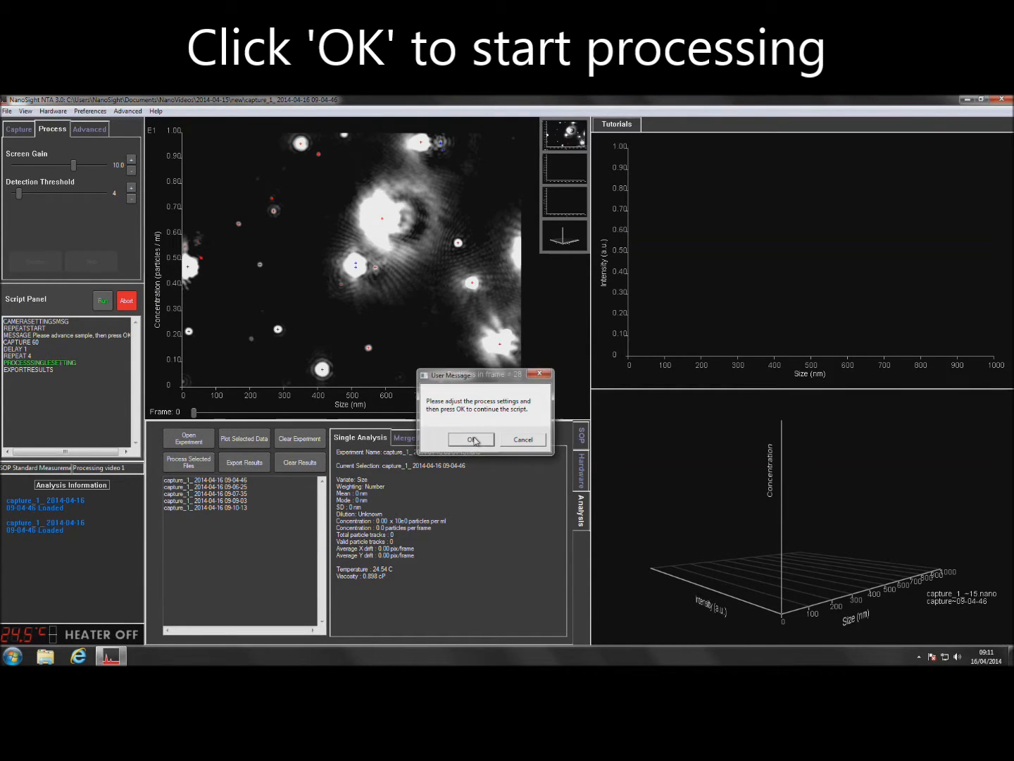
click(471, 439)
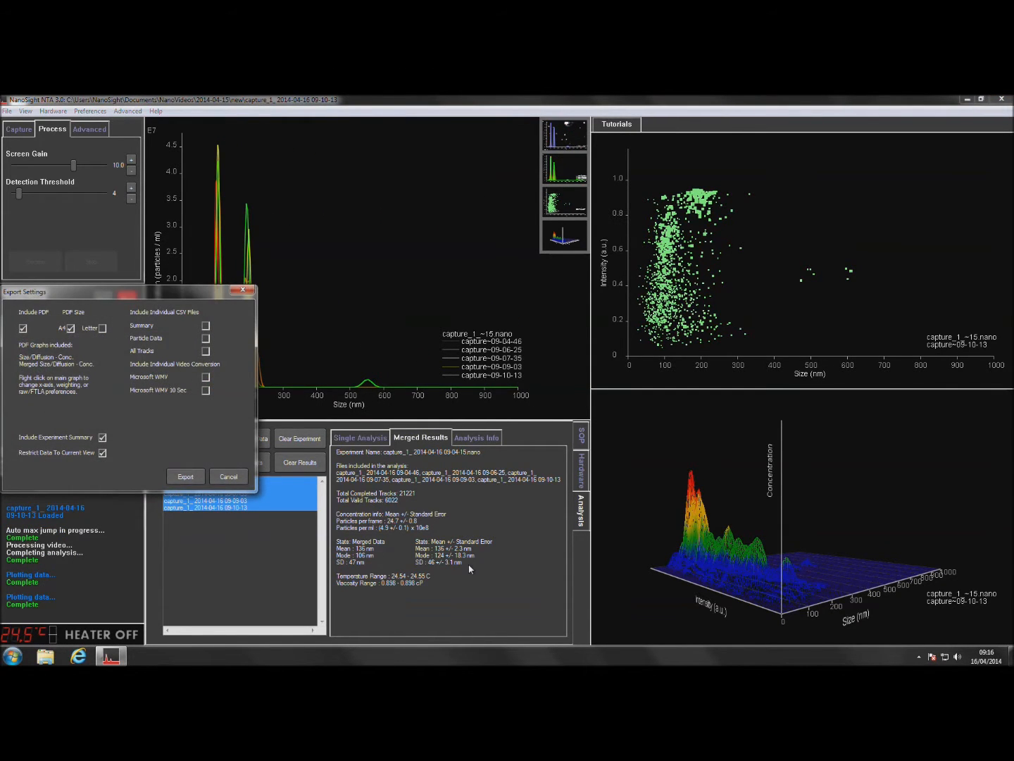
Export the merged results files from the Export Settings dialog
click(185, 476)
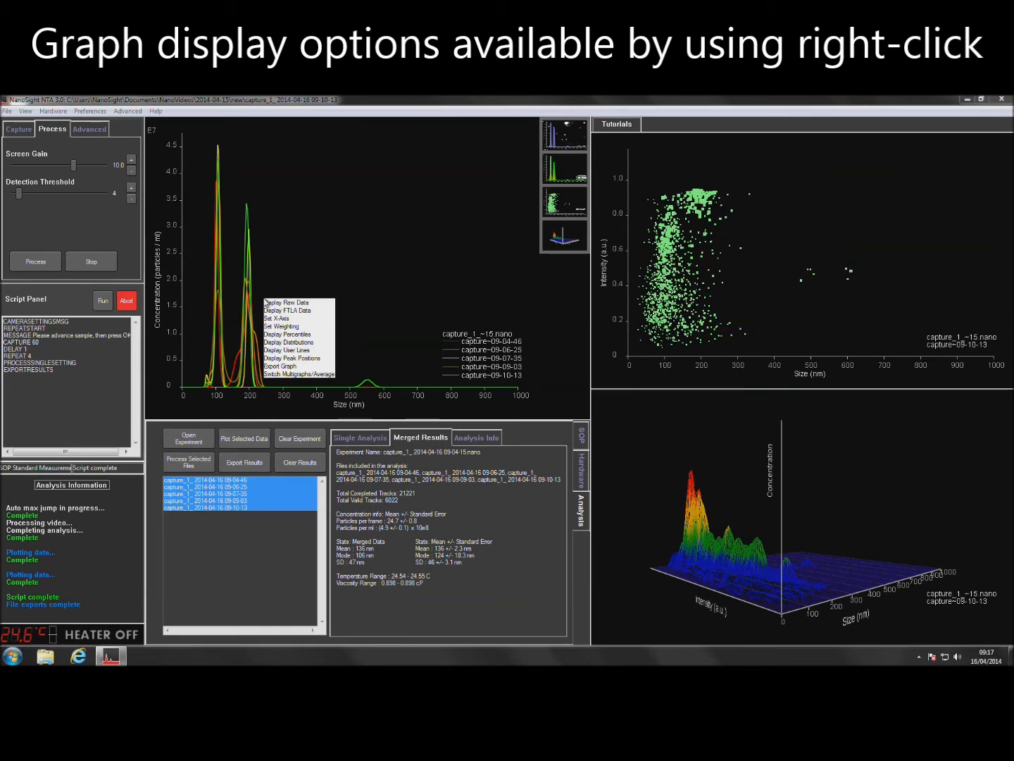
mouse_move(292, 359)
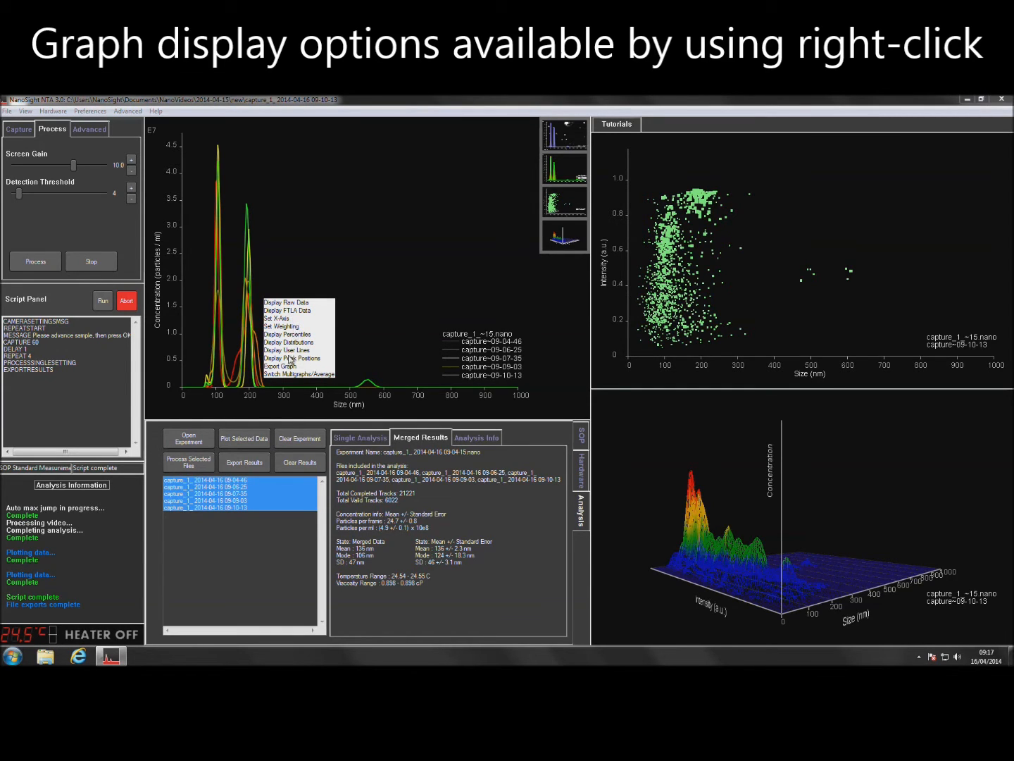
Label the size graph's peak positions, showing peaks near 106 and 195 nm
click(287, 302)
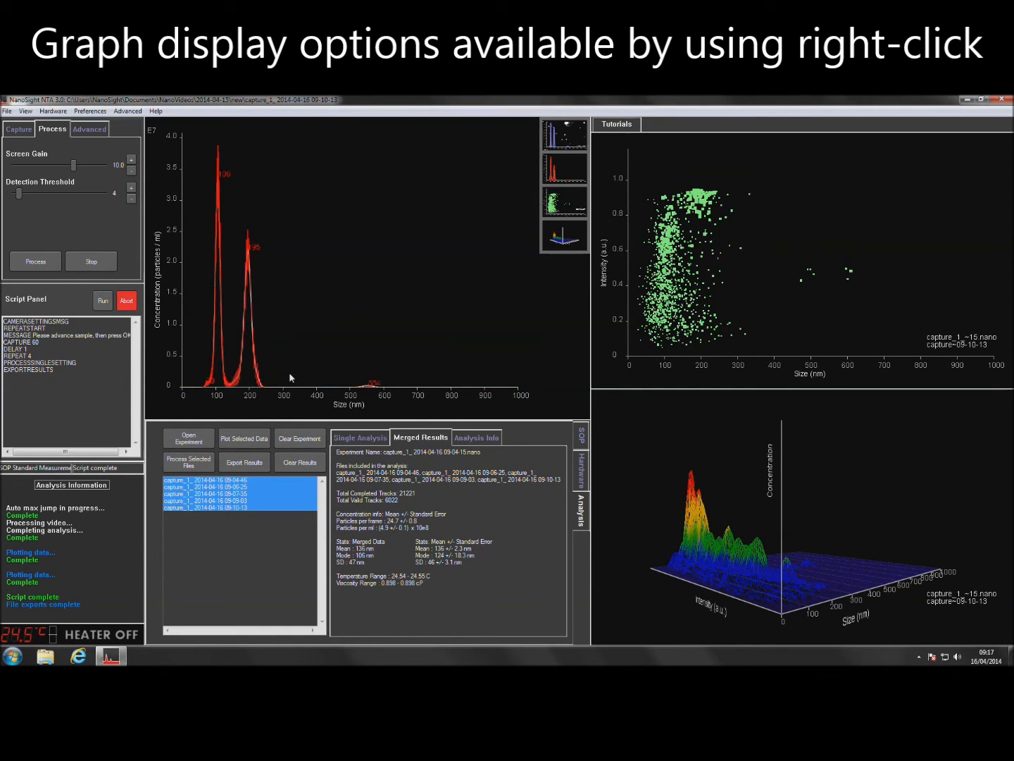